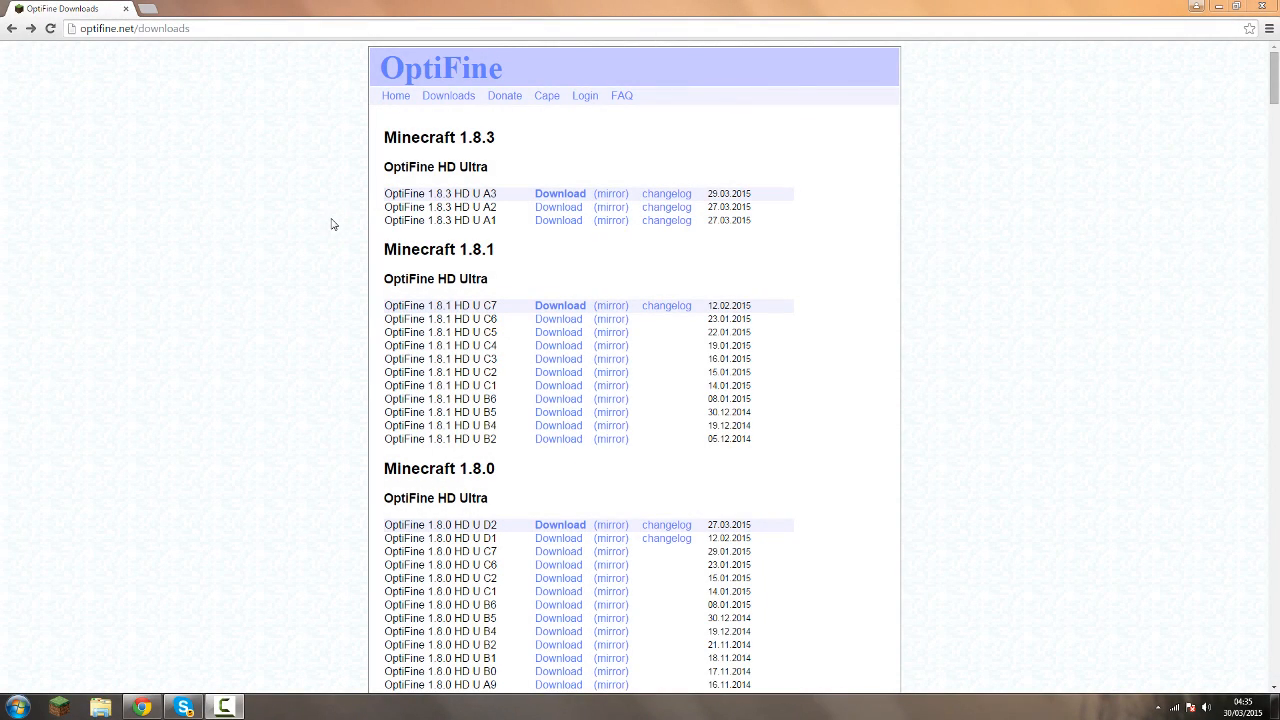
{"action": "mouse_move", "coordinate": [372, 6]}
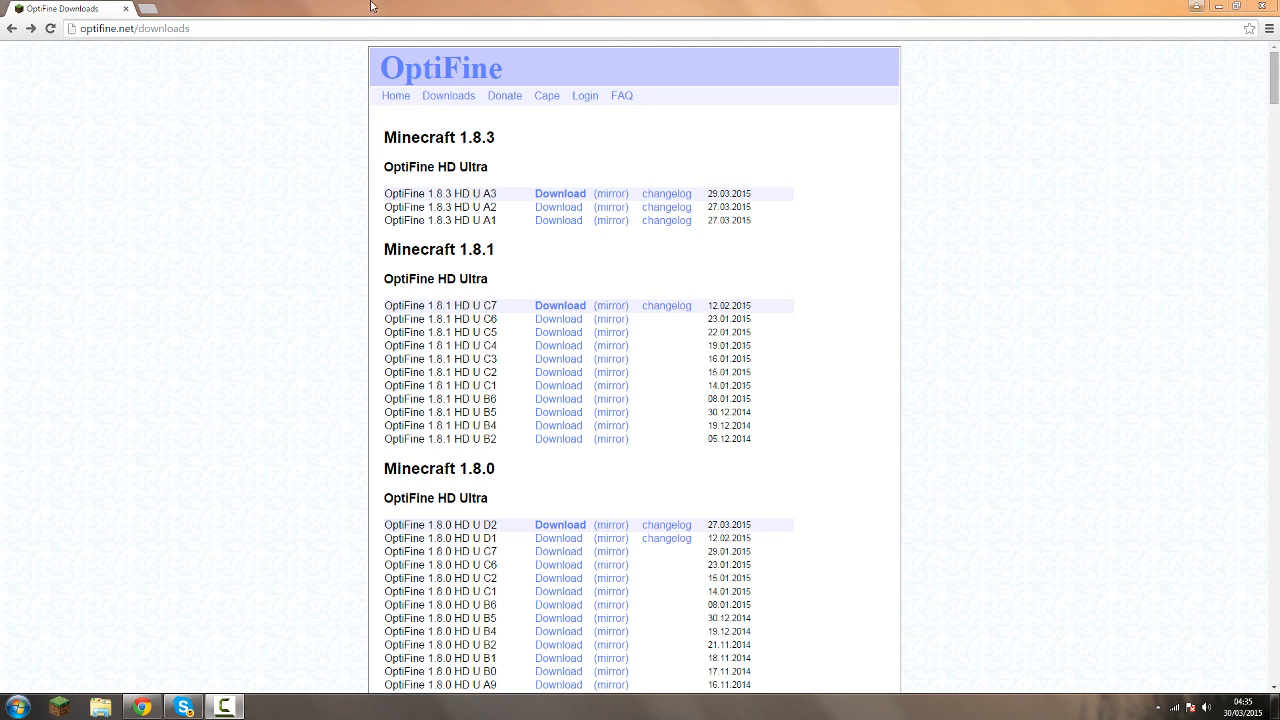
{"action": "mouse_move", "coordinate": [804, 136]}
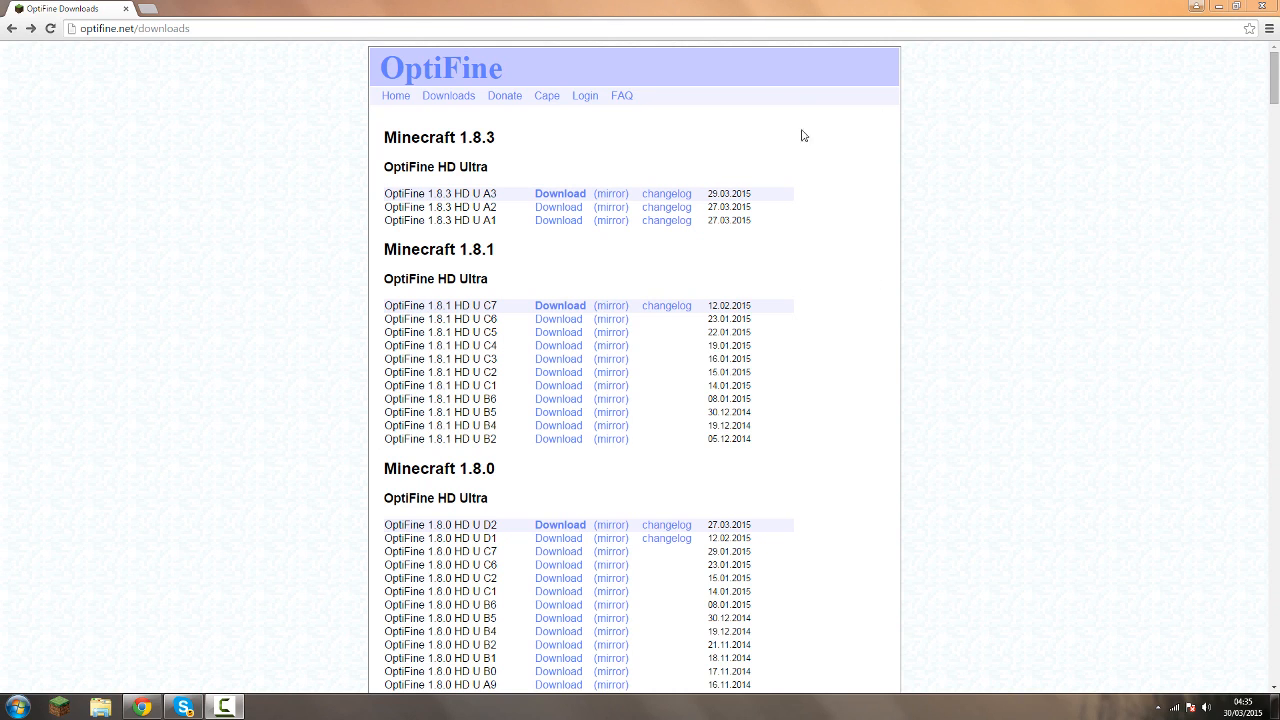
{"action": "mouse_move", "coordinate": [848, 240]}
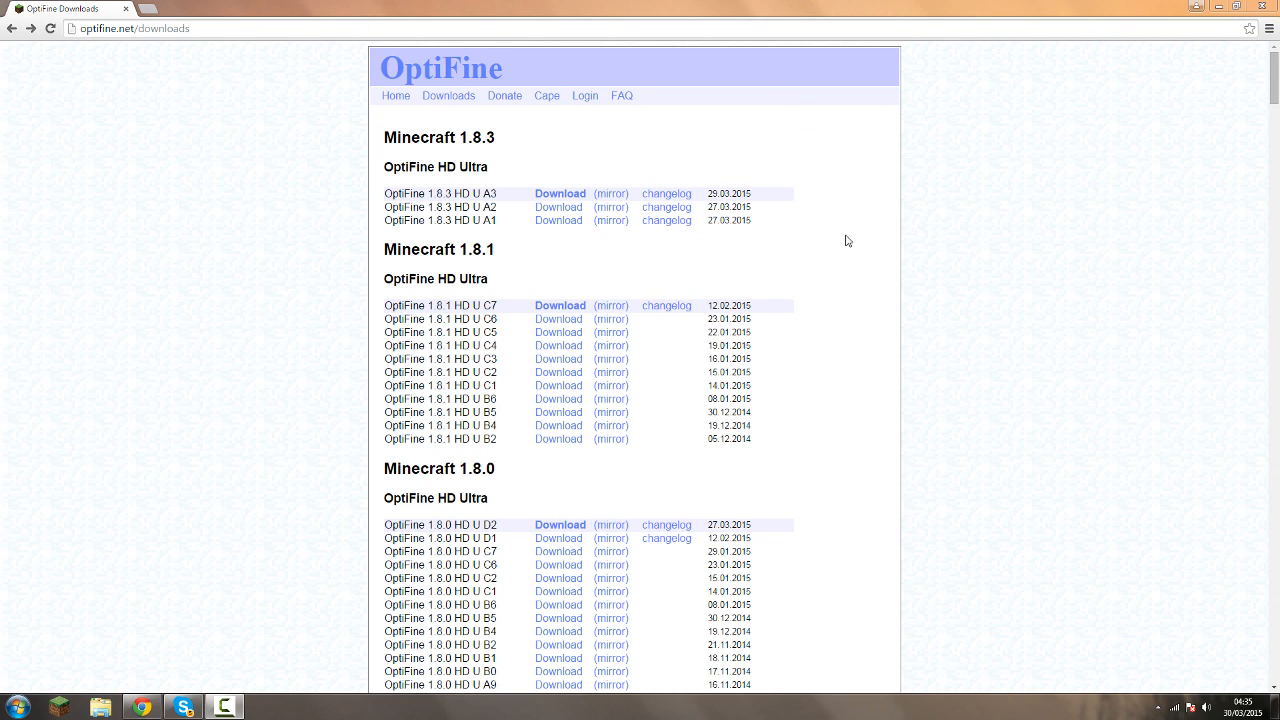
{"action": "mouse_move", "coordinate": [208, 232]}
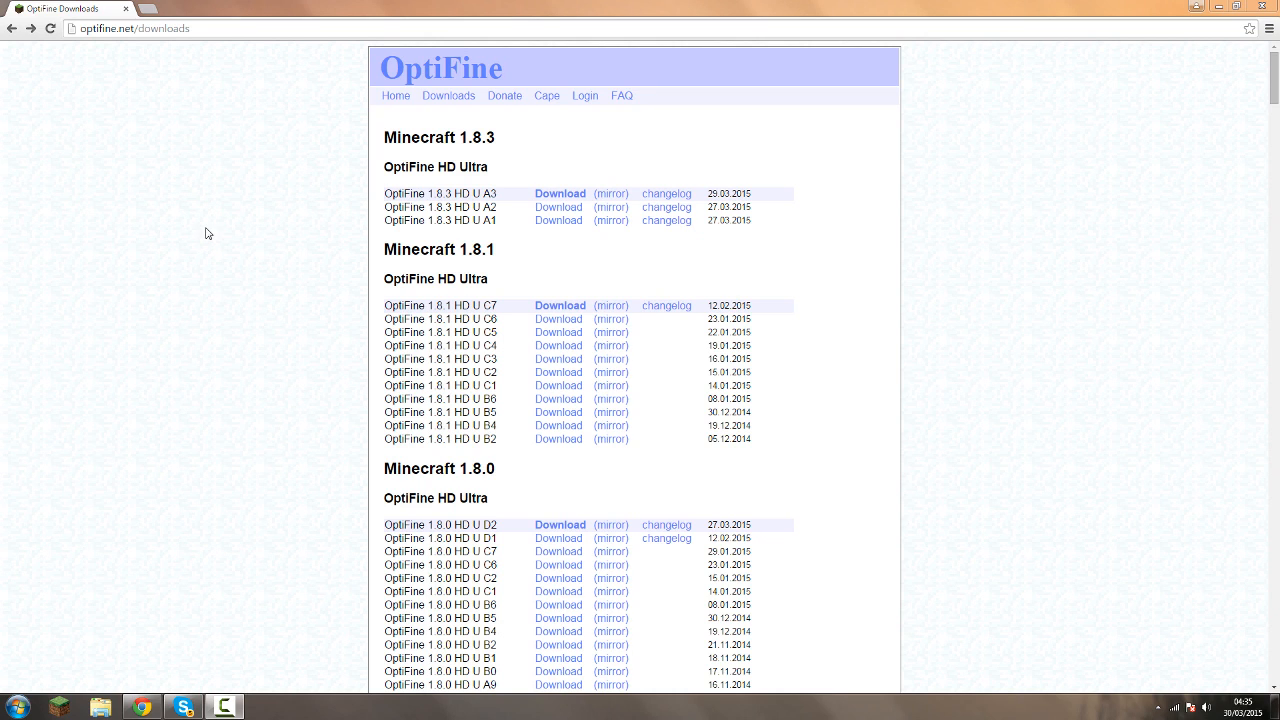
{"action": "mouse_move", "coordinate": [564, 260]}
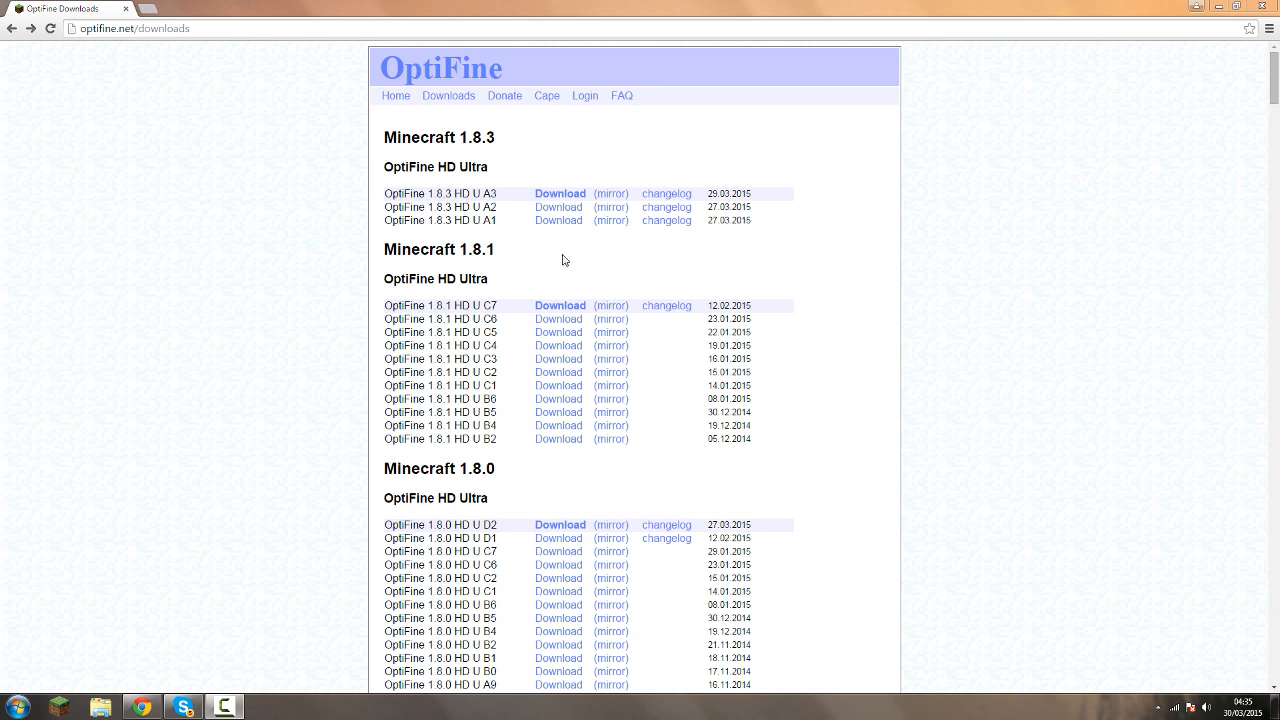
{"action": "mouse_move", "coordinate": [816, 76]}
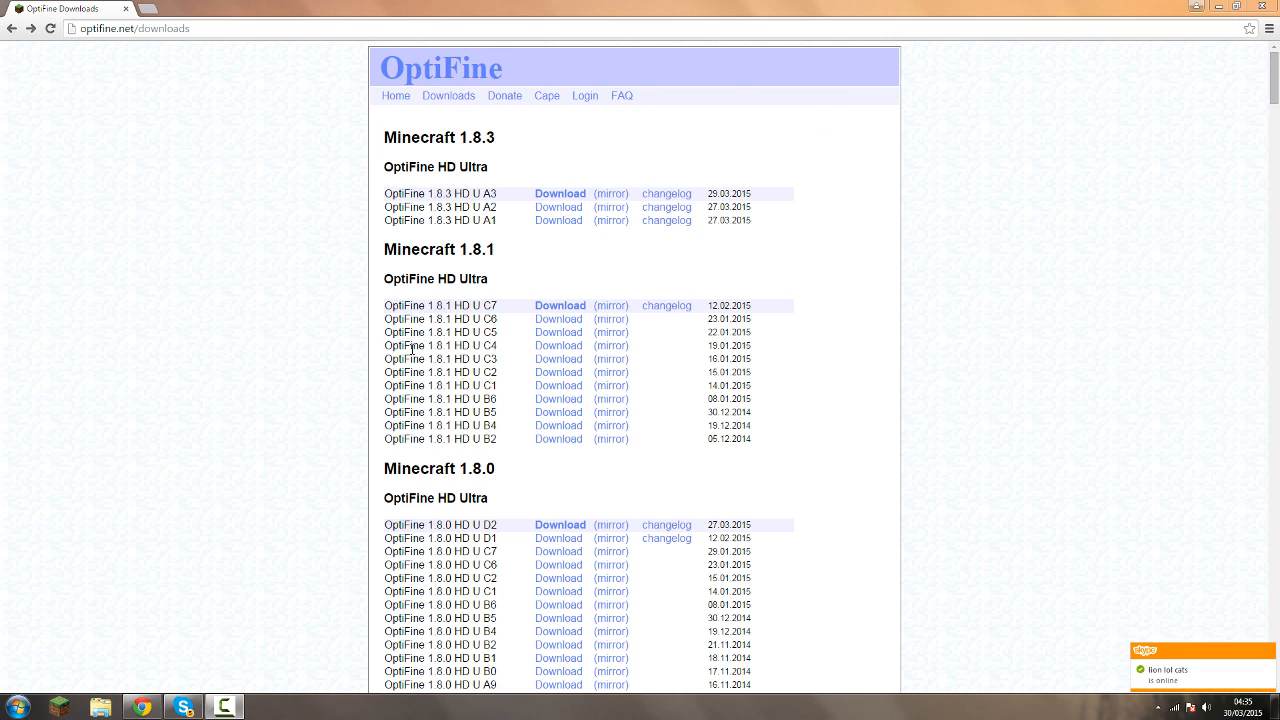
{"action": "mouse_move", "coordinate": [316, 240]}
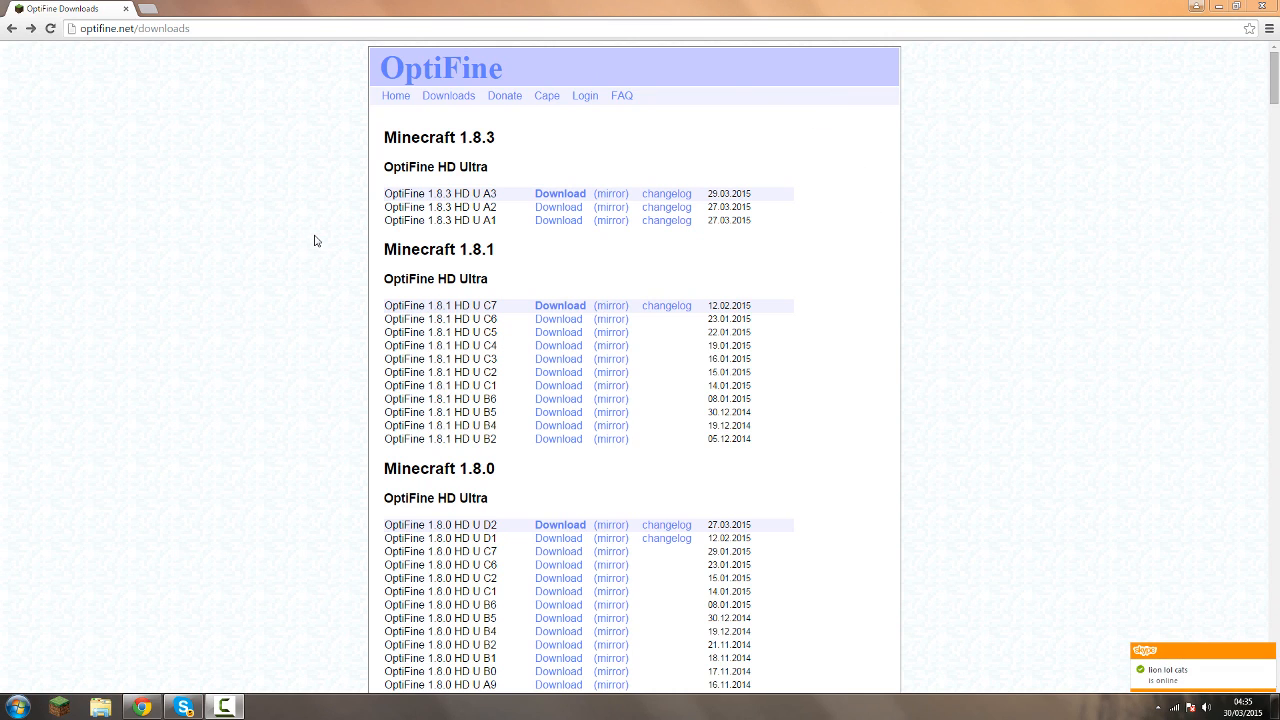
{"action": "mouse_move", "coordinate": [656, 104]}
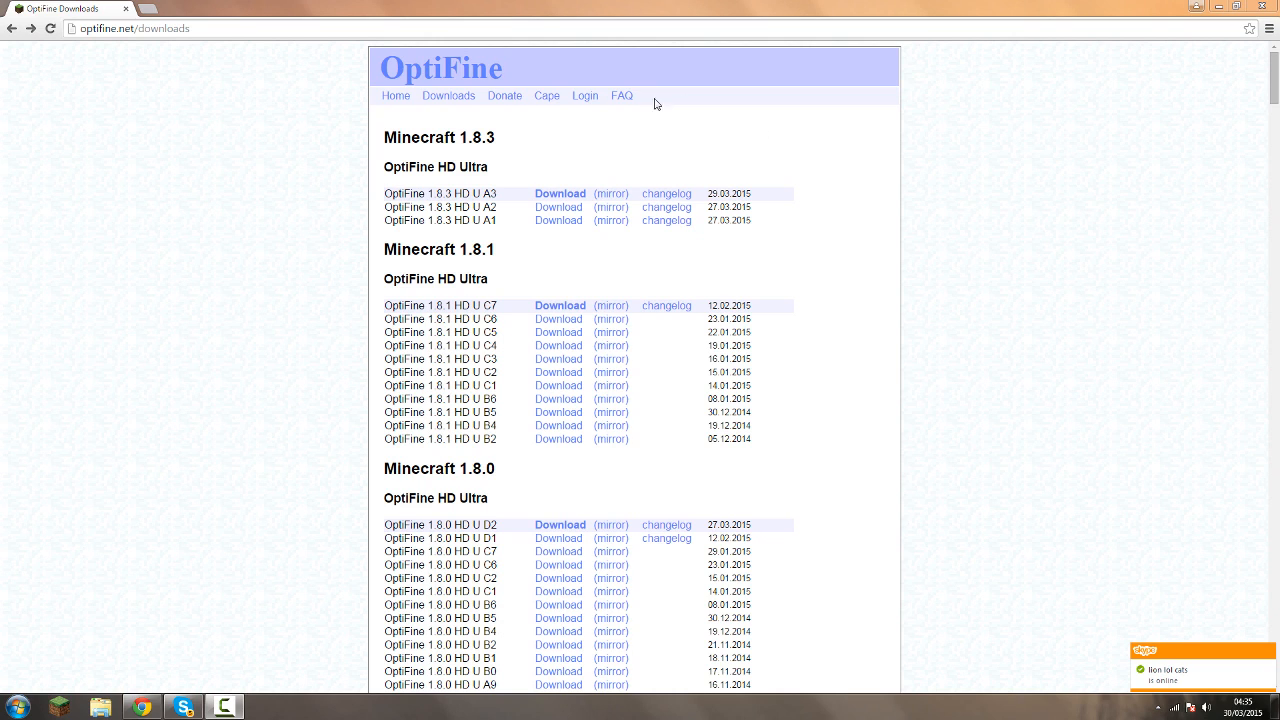
{"action": "mouse_move", "coordinate": [240, 140]}
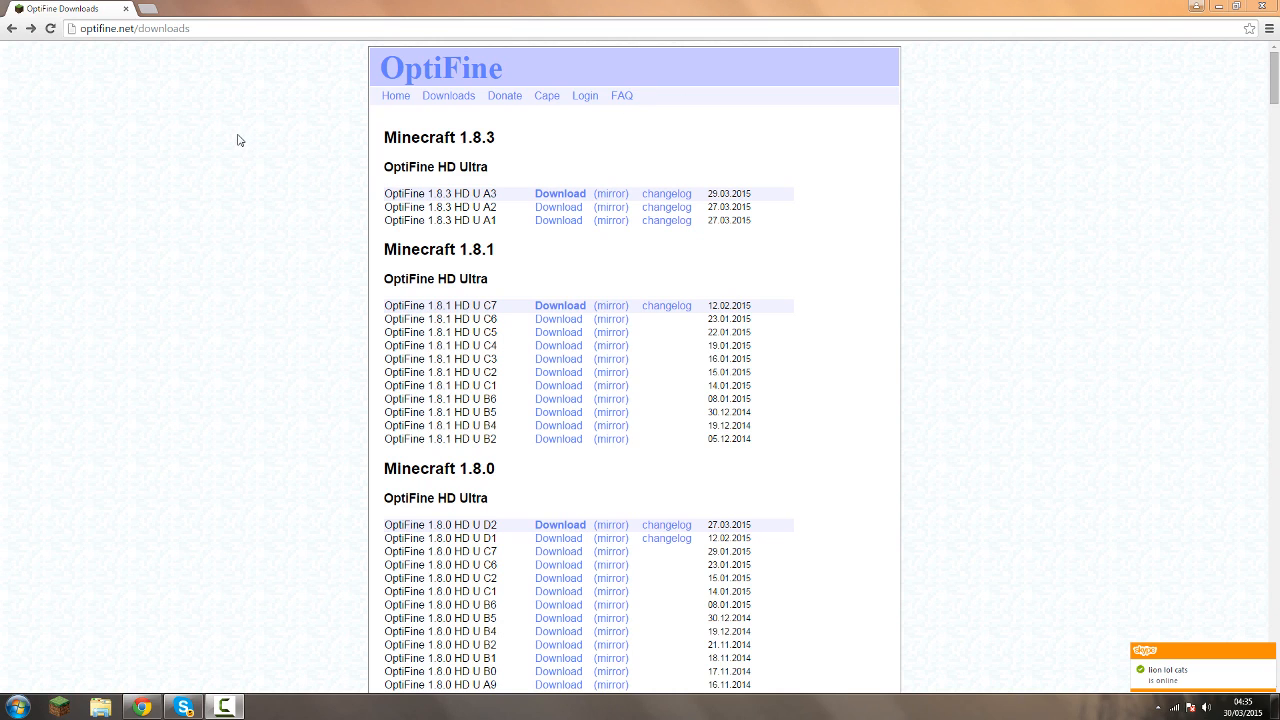
{"action": "mouse_move", "coordinate": [248, 136]}
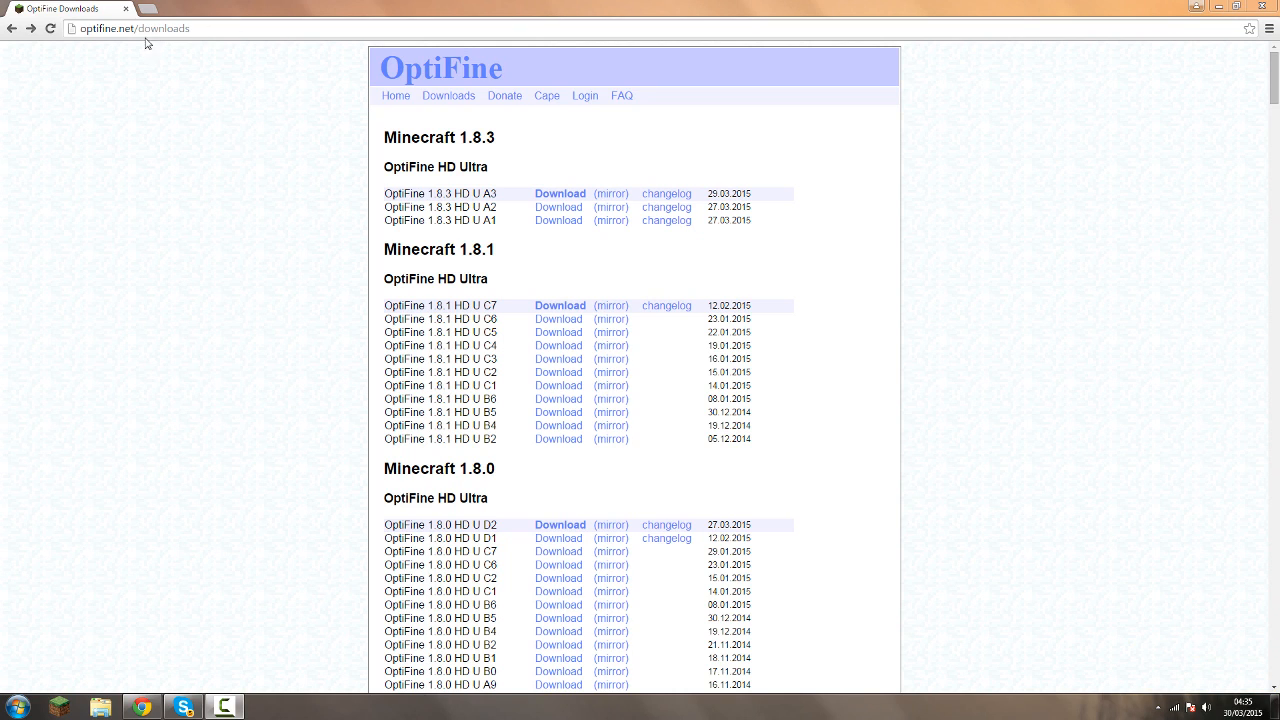
{"action": "mouse_move", "coordinate": [336, 192]}
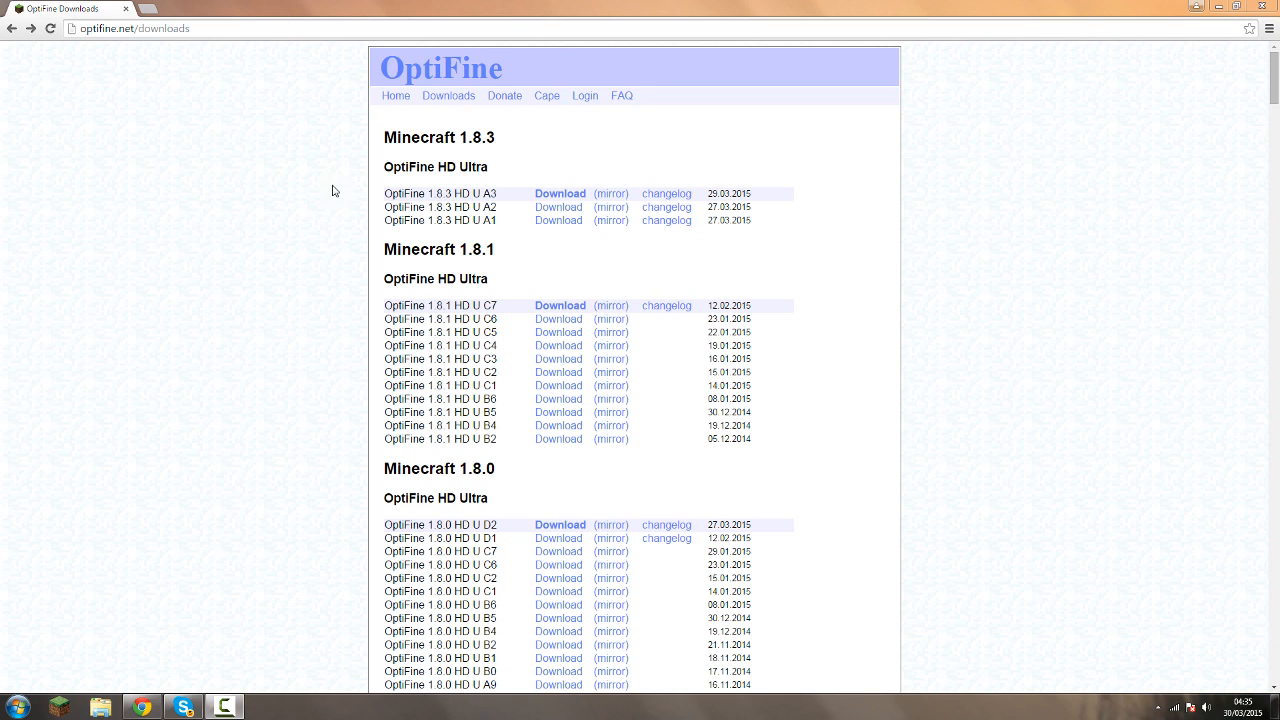
{"action": "mouse_move", "coordinate": [220, 152]}
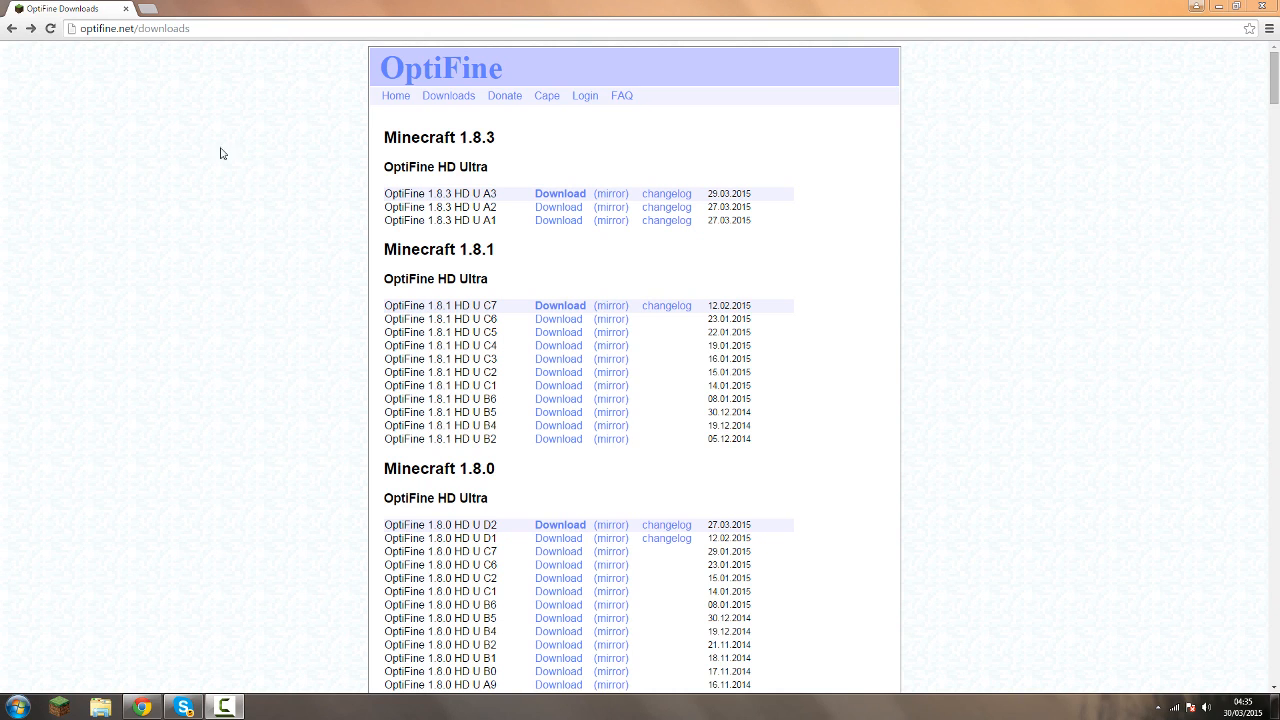
{"action": "mouse_move", "coordinate": [434, 190]}
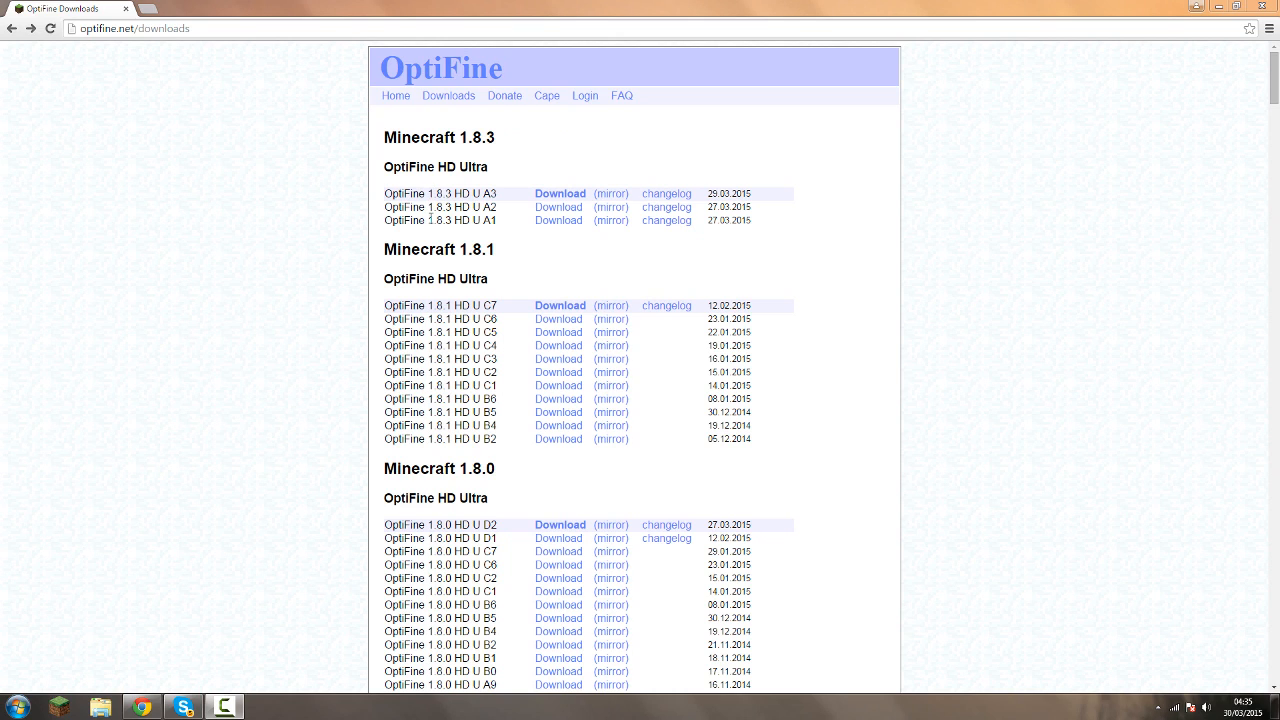
{"action": "mouse_move", "coordinate": [428, 188]}
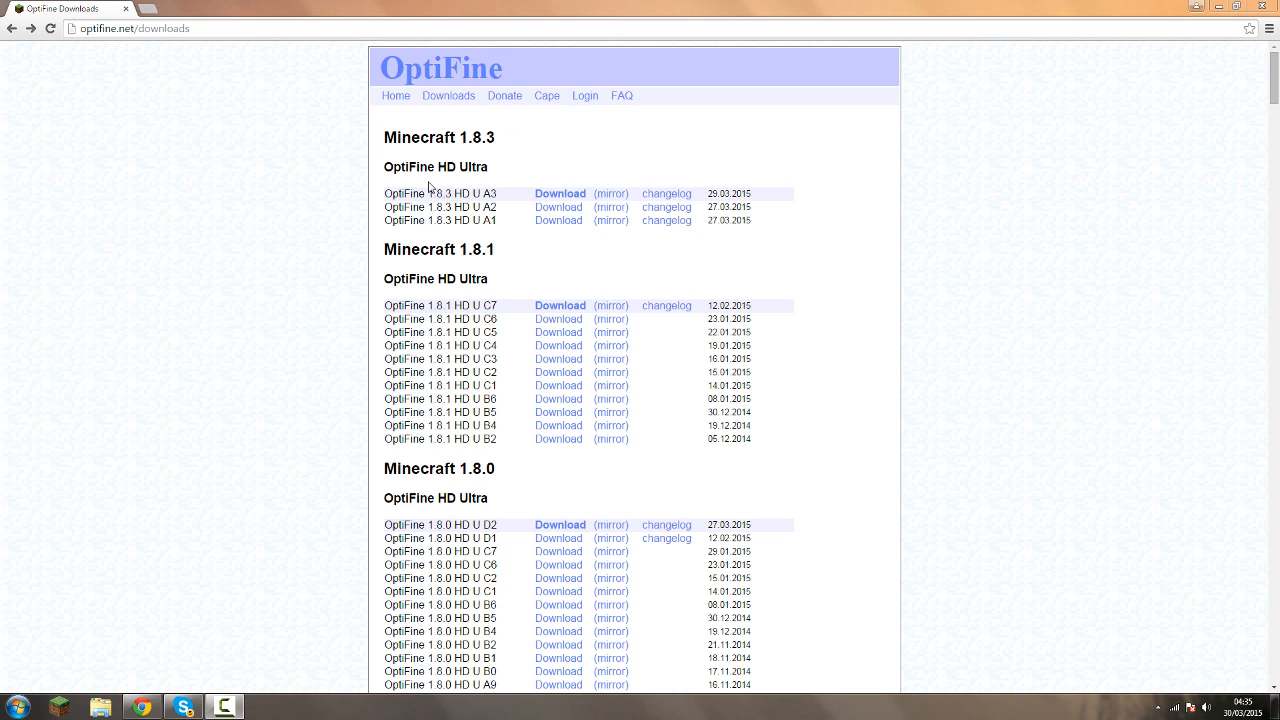
{"action": "mouse_move", "coordinate": [612, 192]}
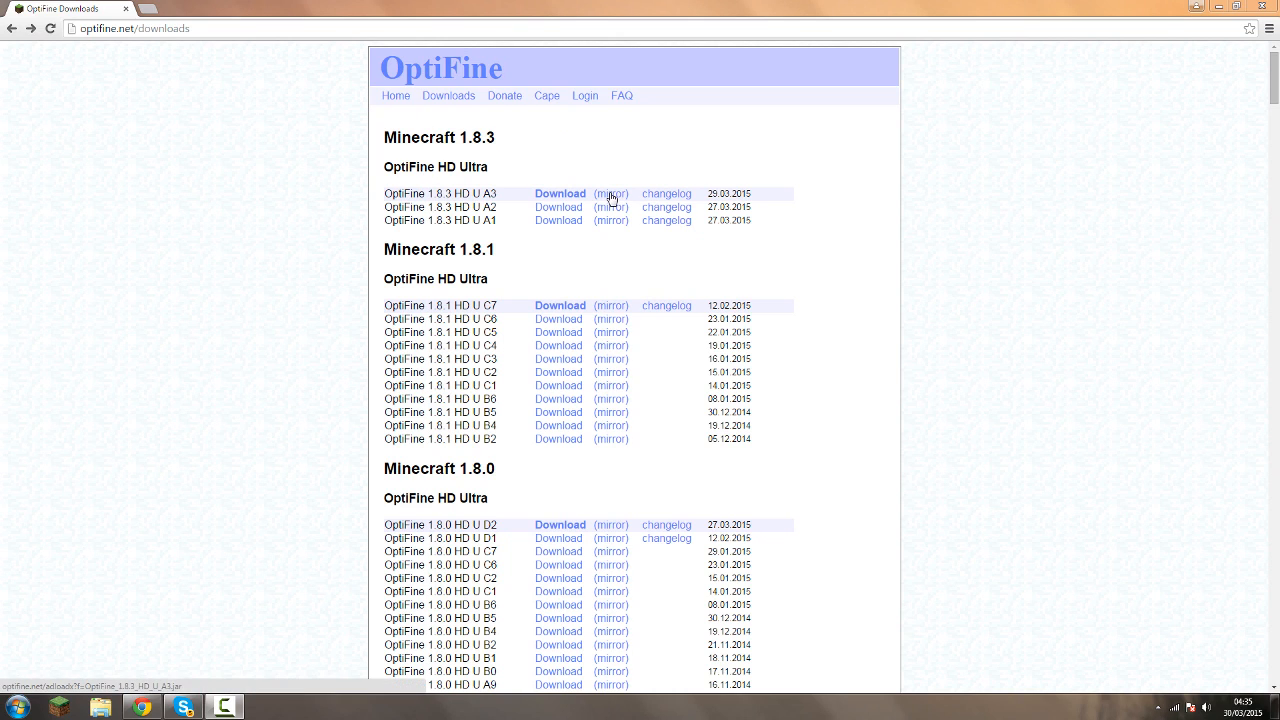
- Download the OptiFine 1.8.3 HD U A3 jar from its mirror and keep it despite the warning
{"action": "left_click", "coordinate": [560, 192]}
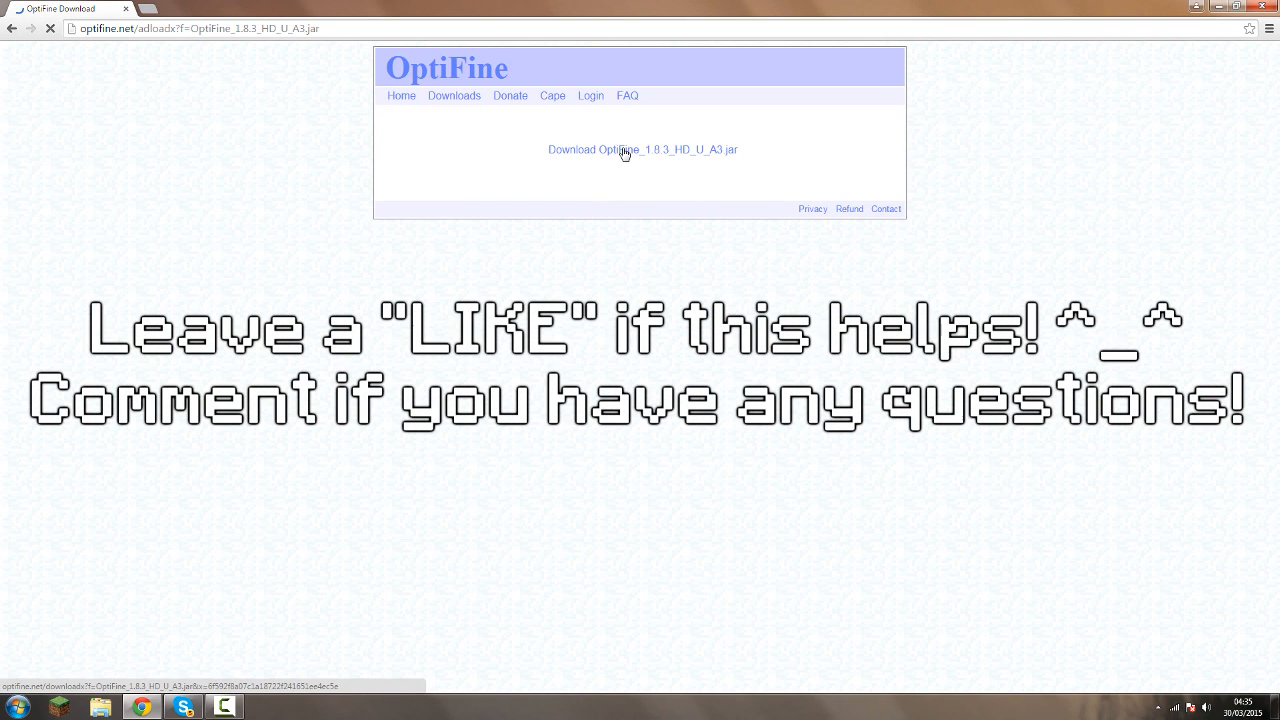
{"action": "left_click", "coordinate": [624, 148]}
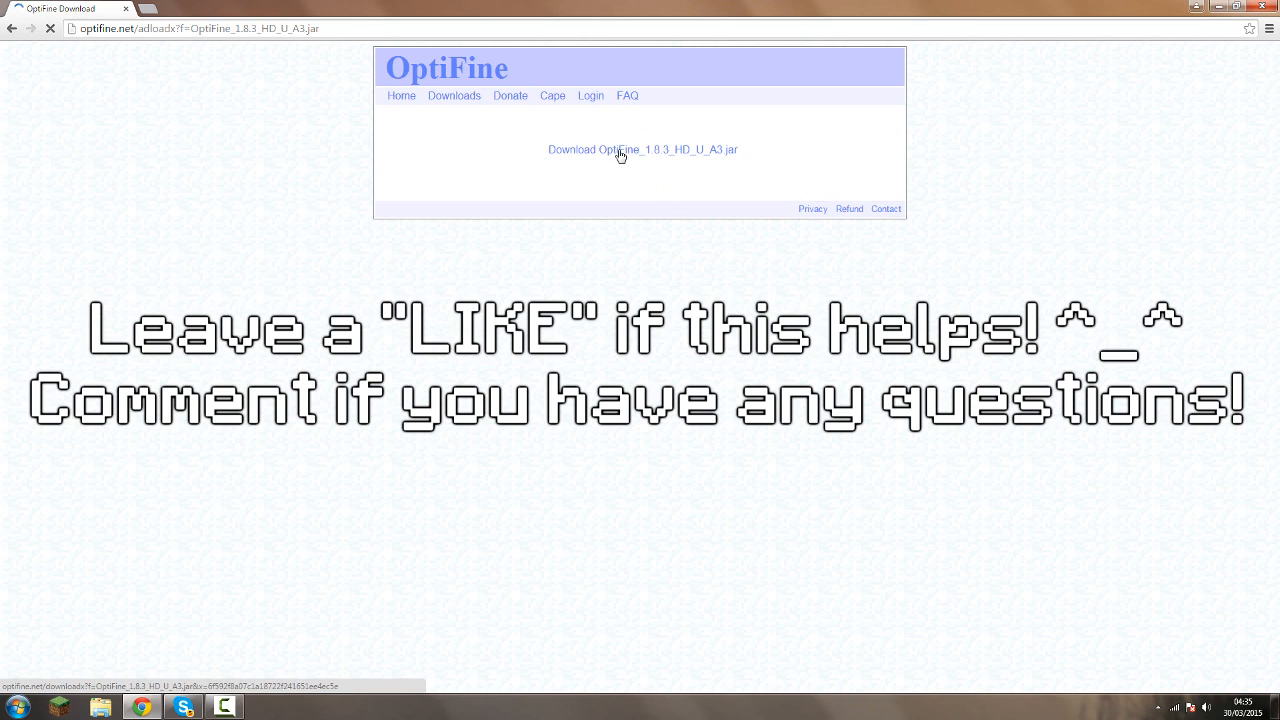
{"action": "left_click", "coordinate": [644, 148]}
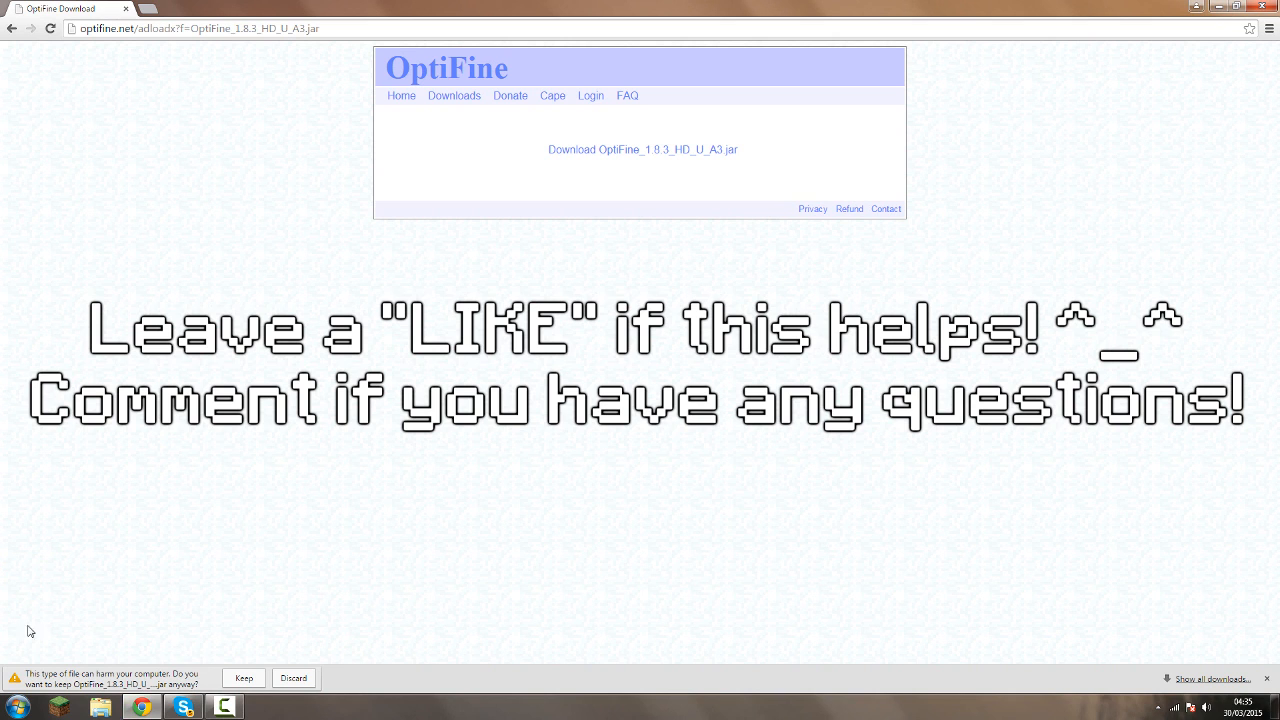
{"action": "mouse_move", "coordinate": [228, 692]}
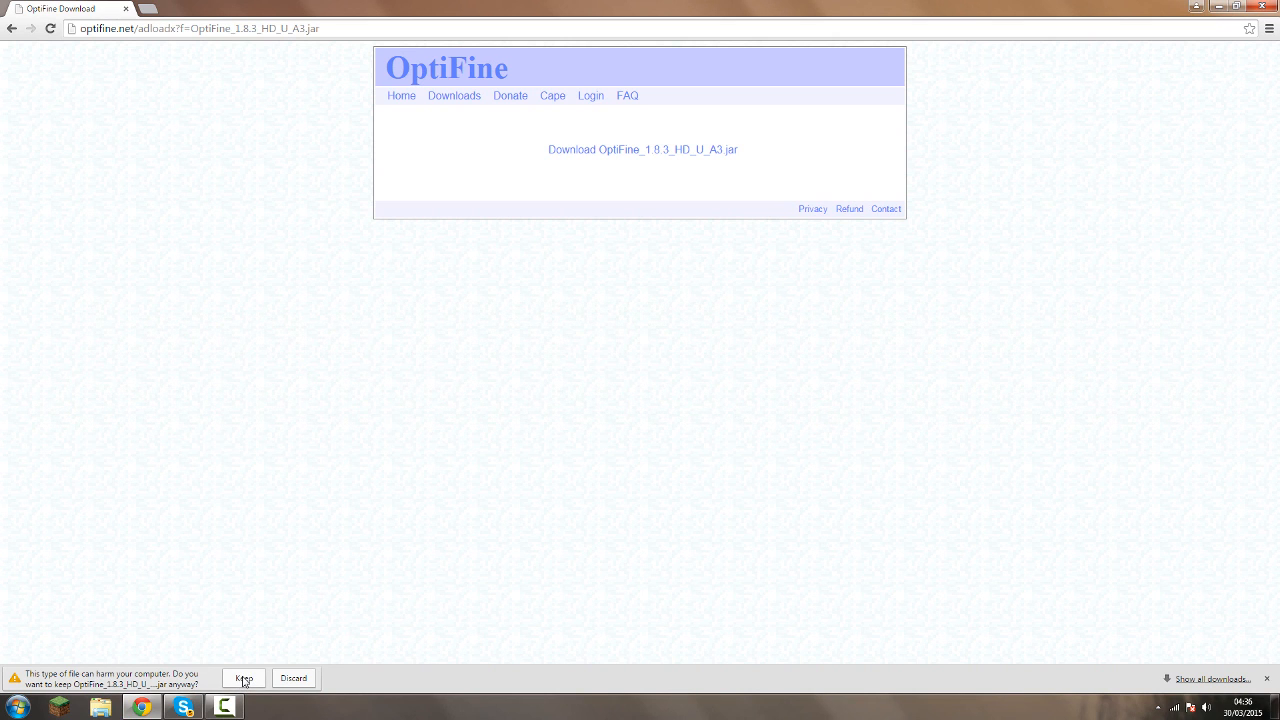
{"action": "left_click", "coordinate": [244, 678]}
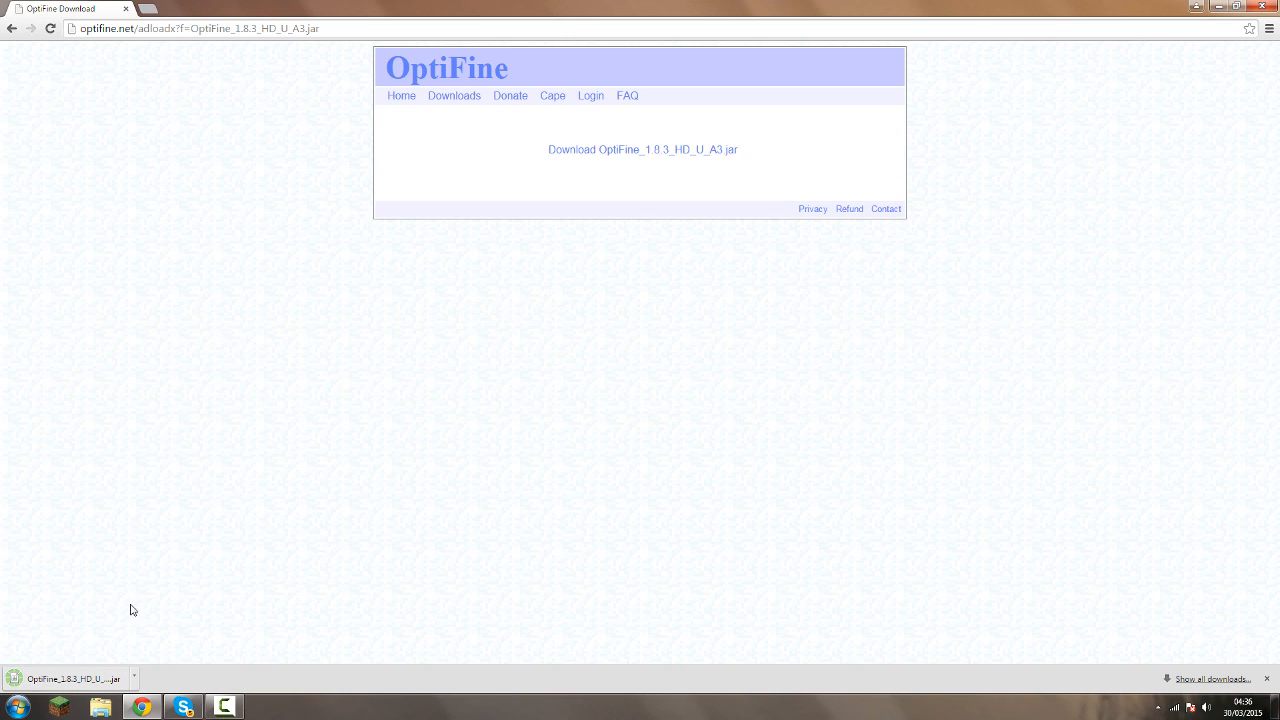
- Run the downloaded installer and install OptiFine into the launcher, confirming success
{"action": "left_click", "coordinate": [70, 678]}
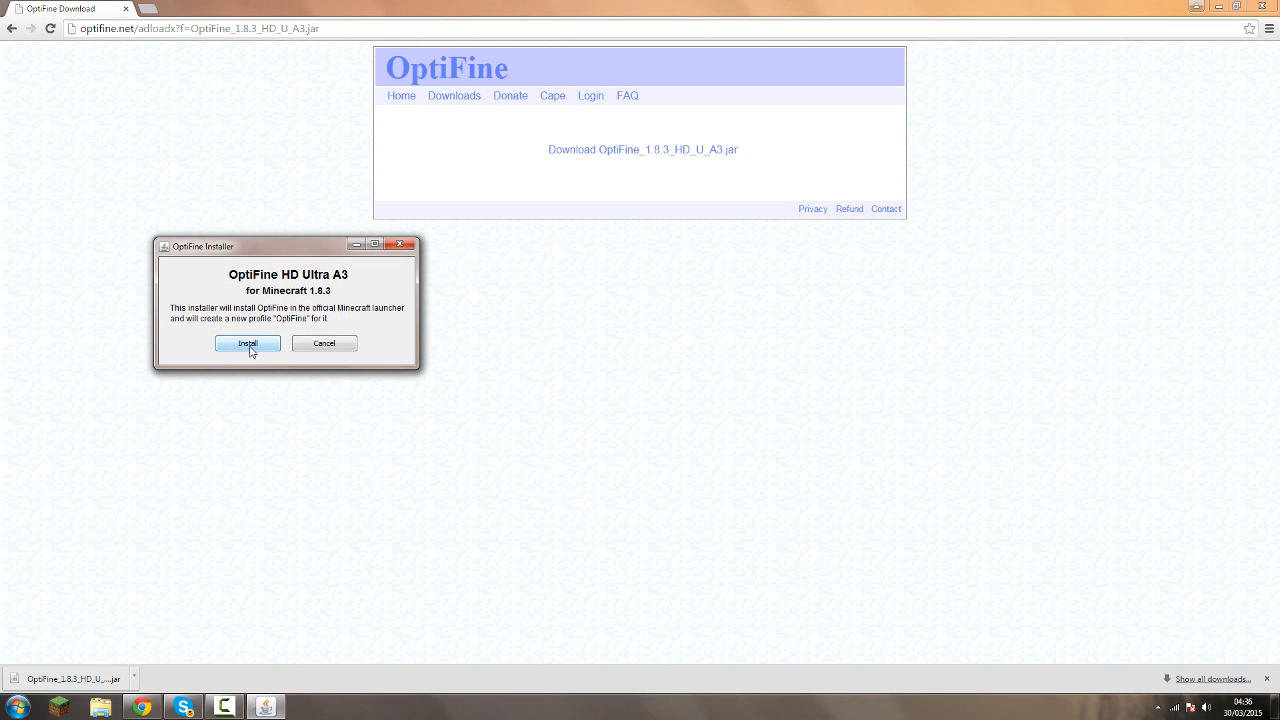
{"action": "left_click", "coordinate": [248, 344]}
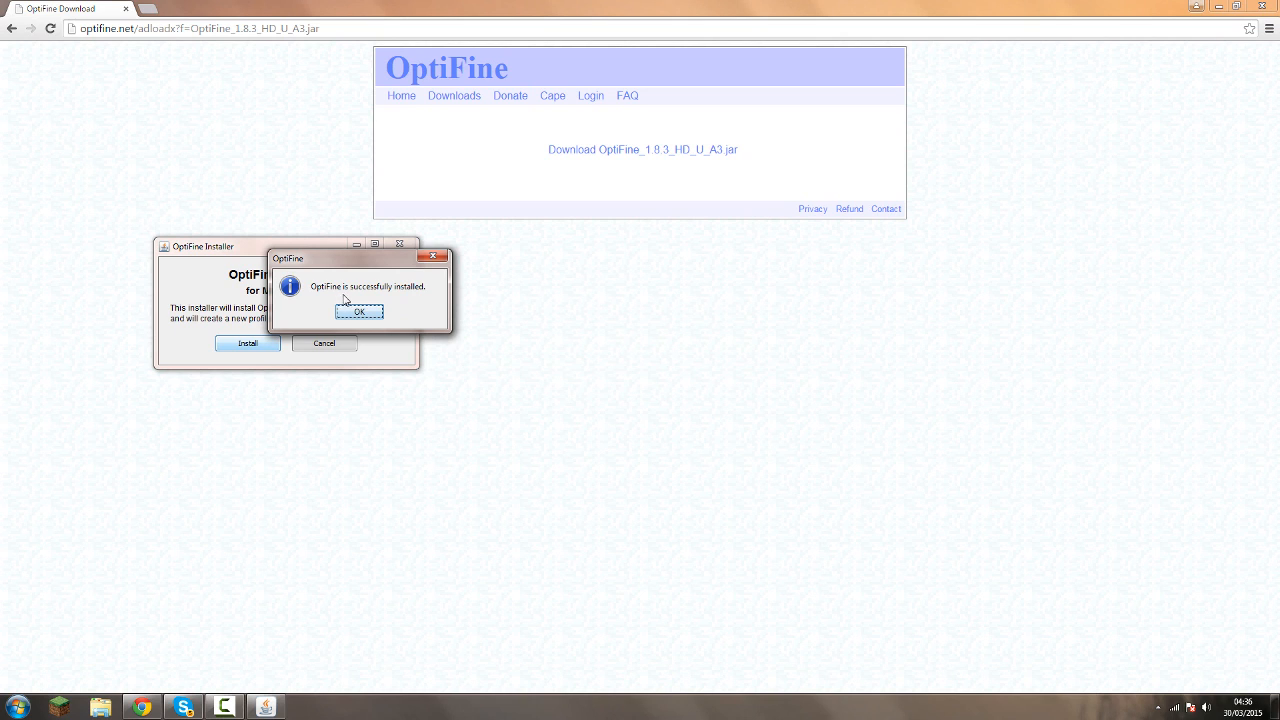
{"action": "left_click", "coordinate": [358, 312]}
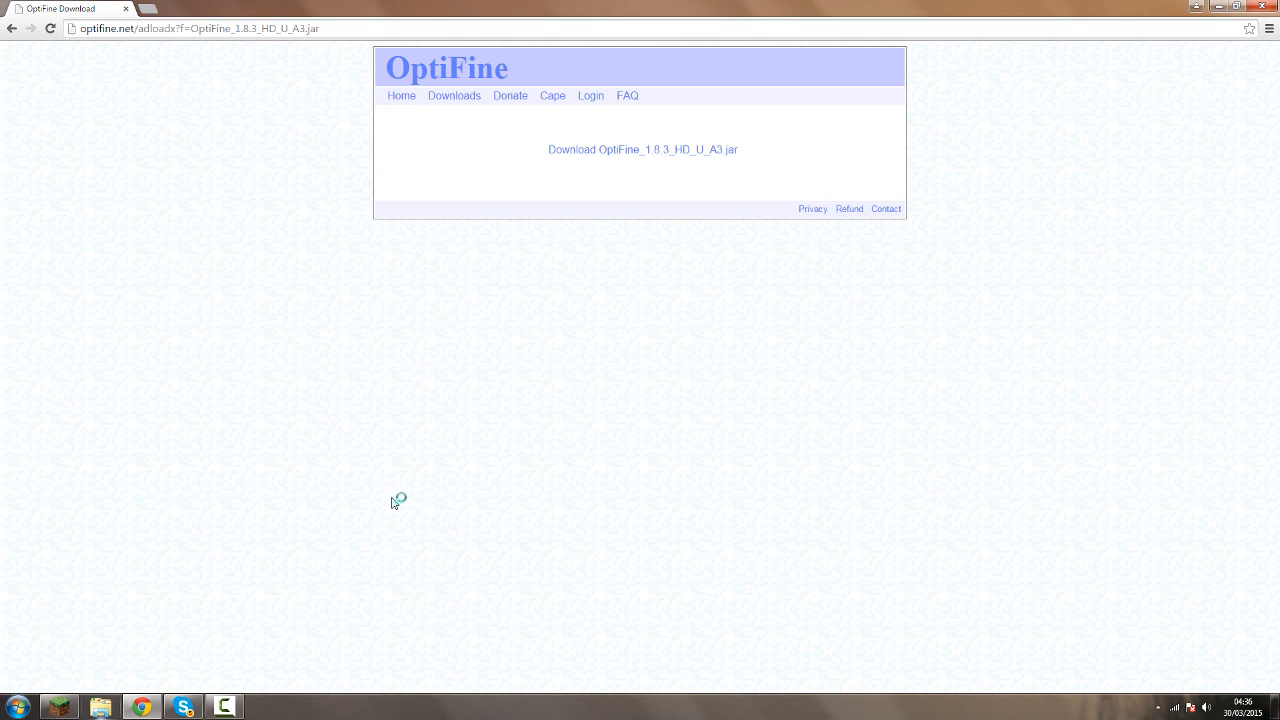
- Set the OptiFine profile to use the 1.8.3-OptiFine release in the launcher
{"action": "left_click", "coordinate": [268, 708]}
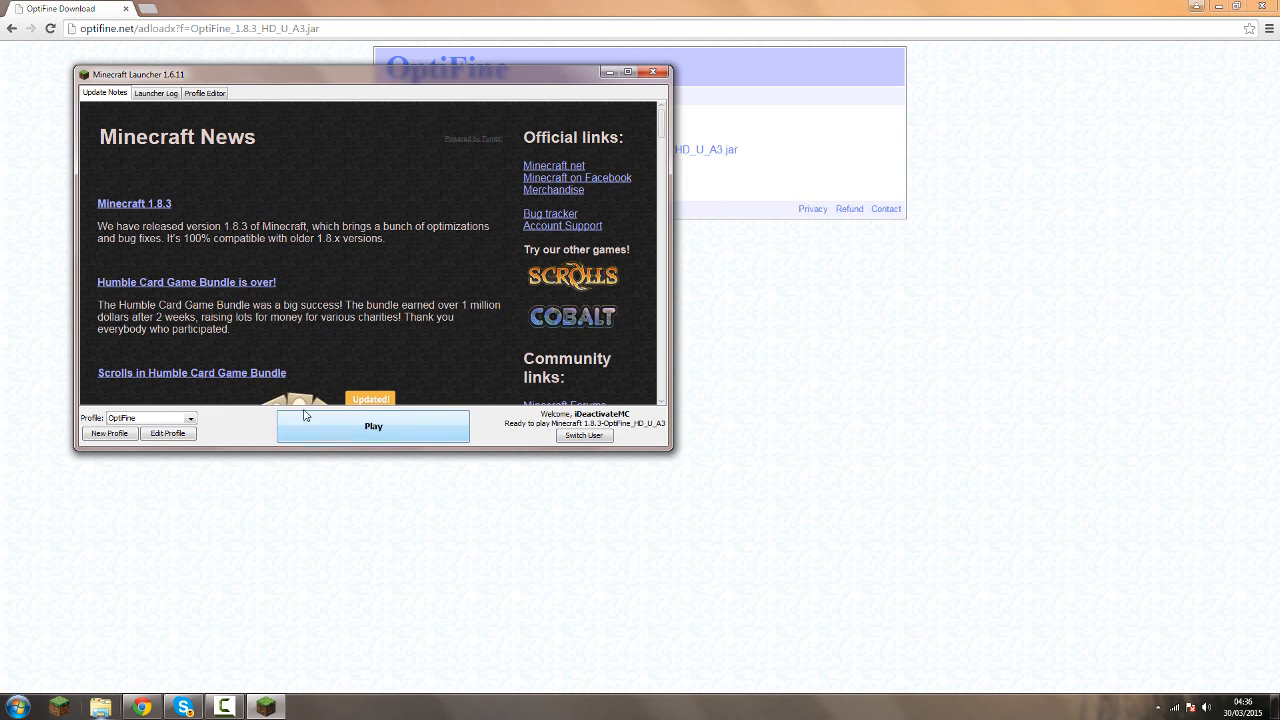
{"action": "left_click", "coordinate": [168, 432]}
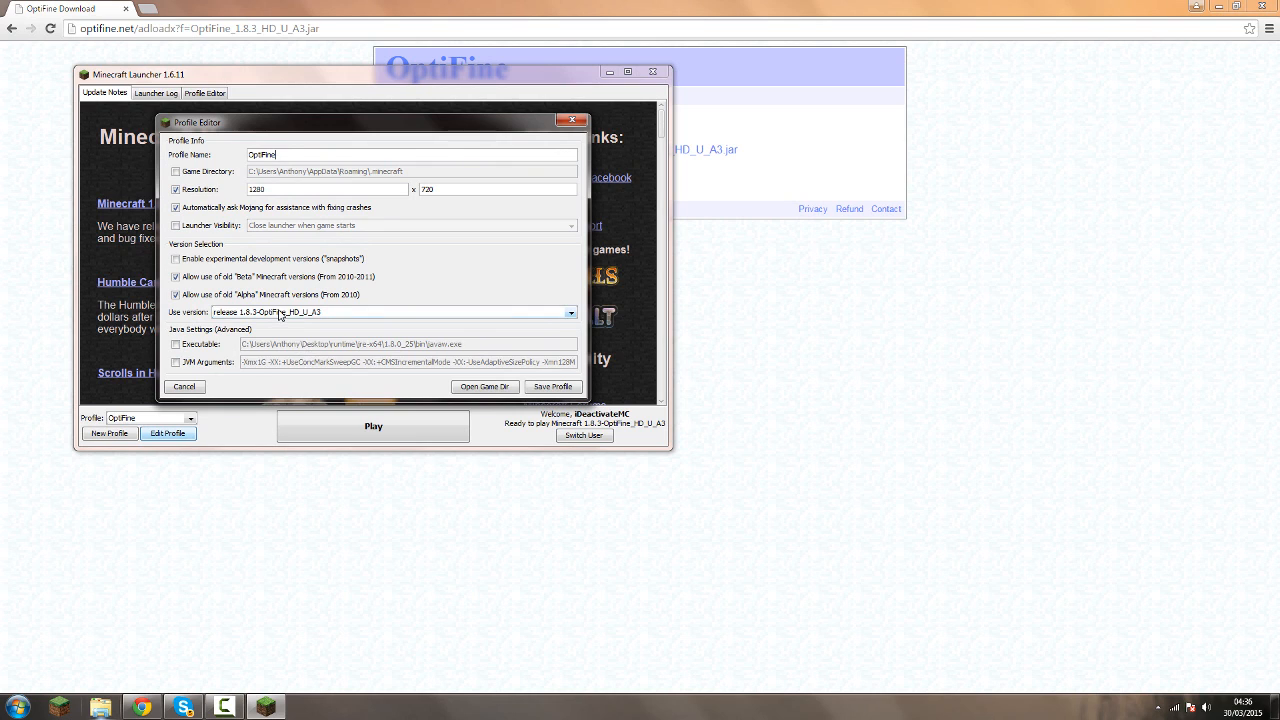
{"action": "left_click", "coordinate": [570, 312]}
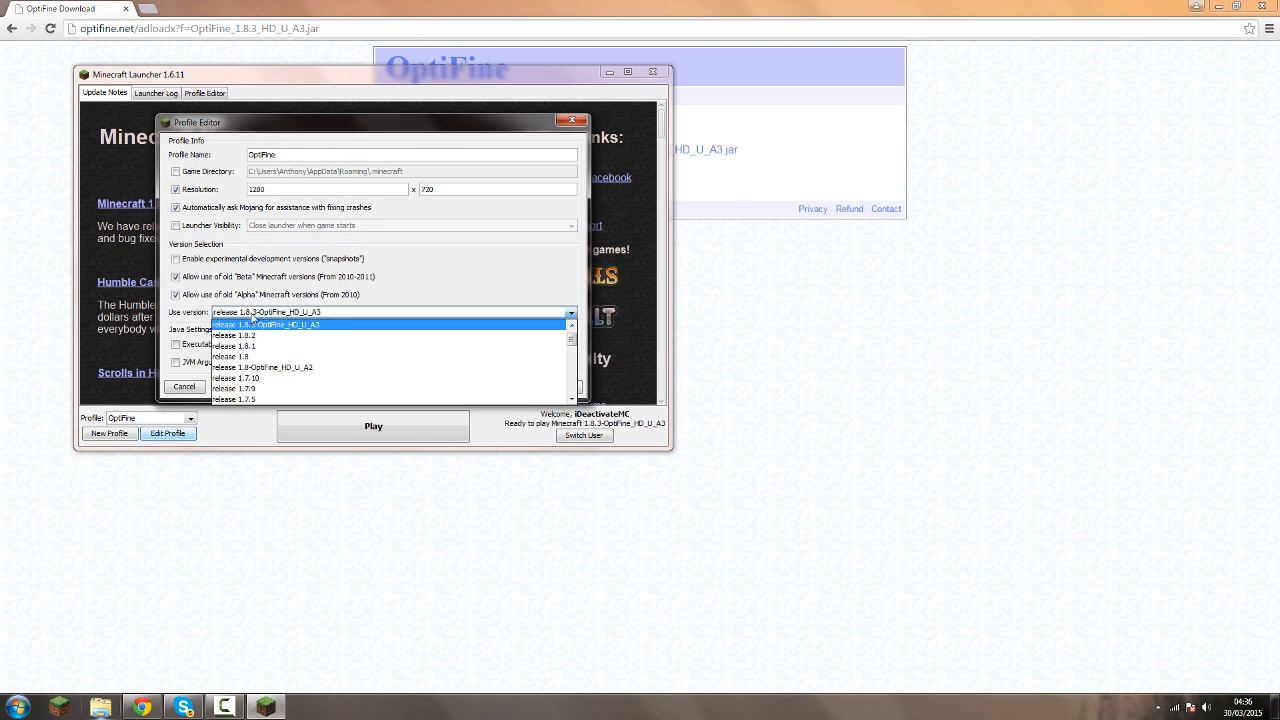
{"action": "left_click", "coordinate": [268, 324]}
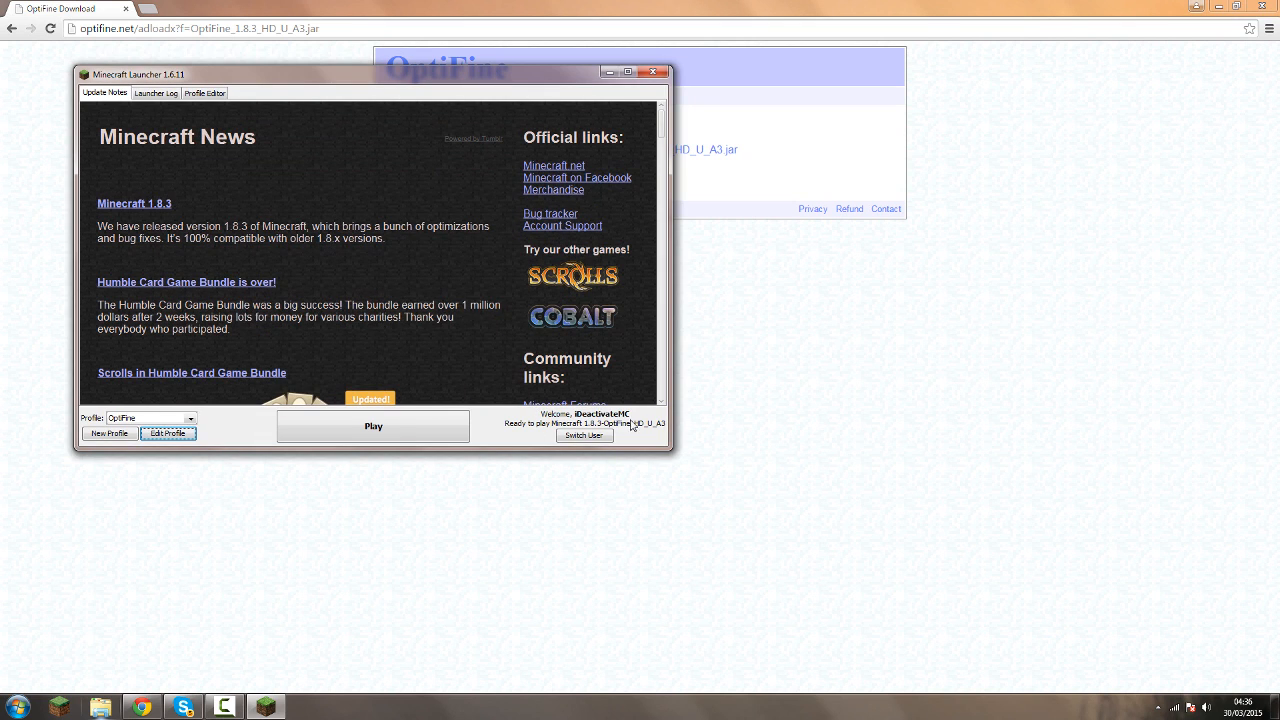
- Launch a singleplayer world under OptiFine and bring up its video settings page
{"action": "left_click", "coordinate": [372, 426]}
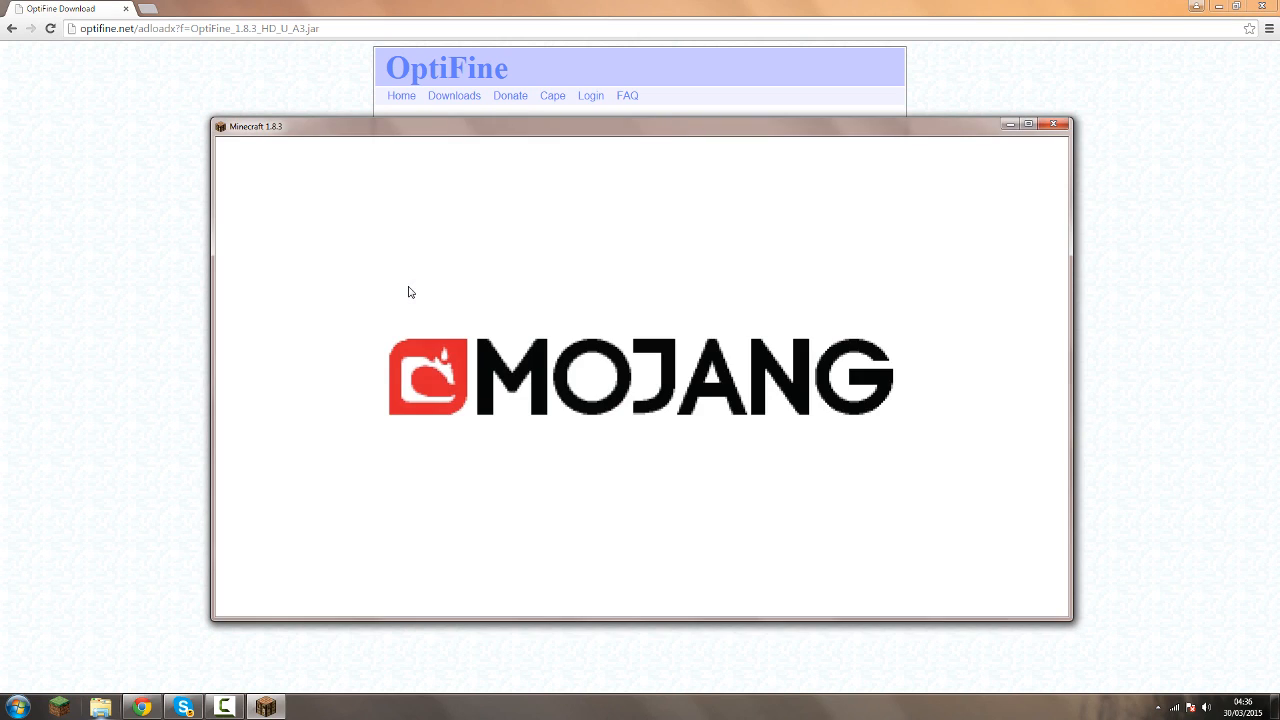
{"action": "mouse_move", "coordinate": [436, 280]}
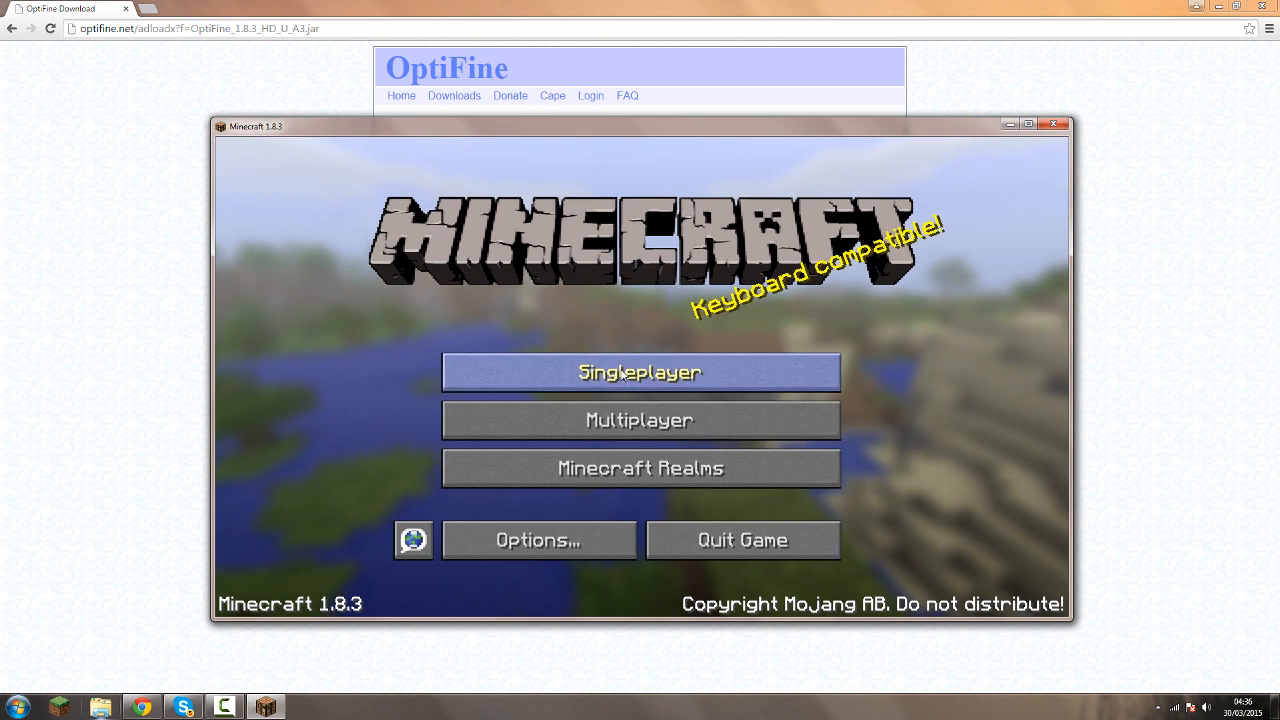
{"action": "left_click", "coordinate": [640, 372]}
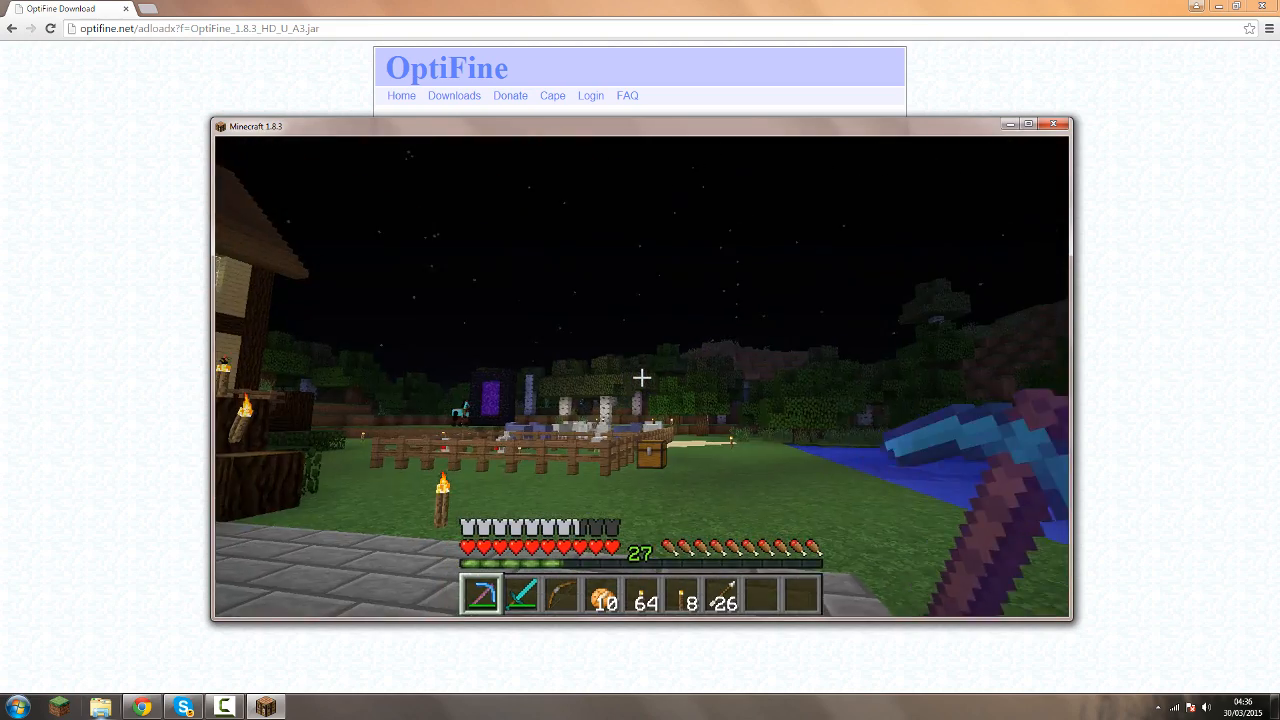
{"action": "mouse_move", "coordinate": [640, 378]}
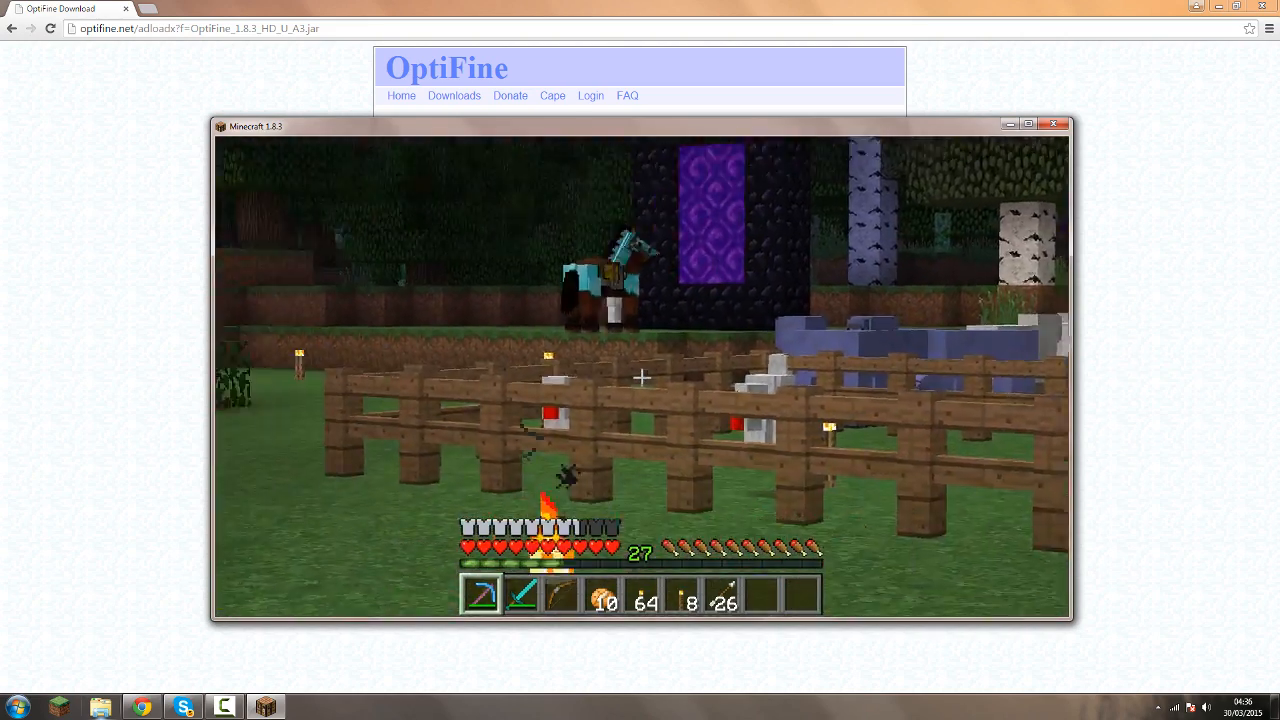
{"action": "mouse_move", "coordinate": [640, 378]}
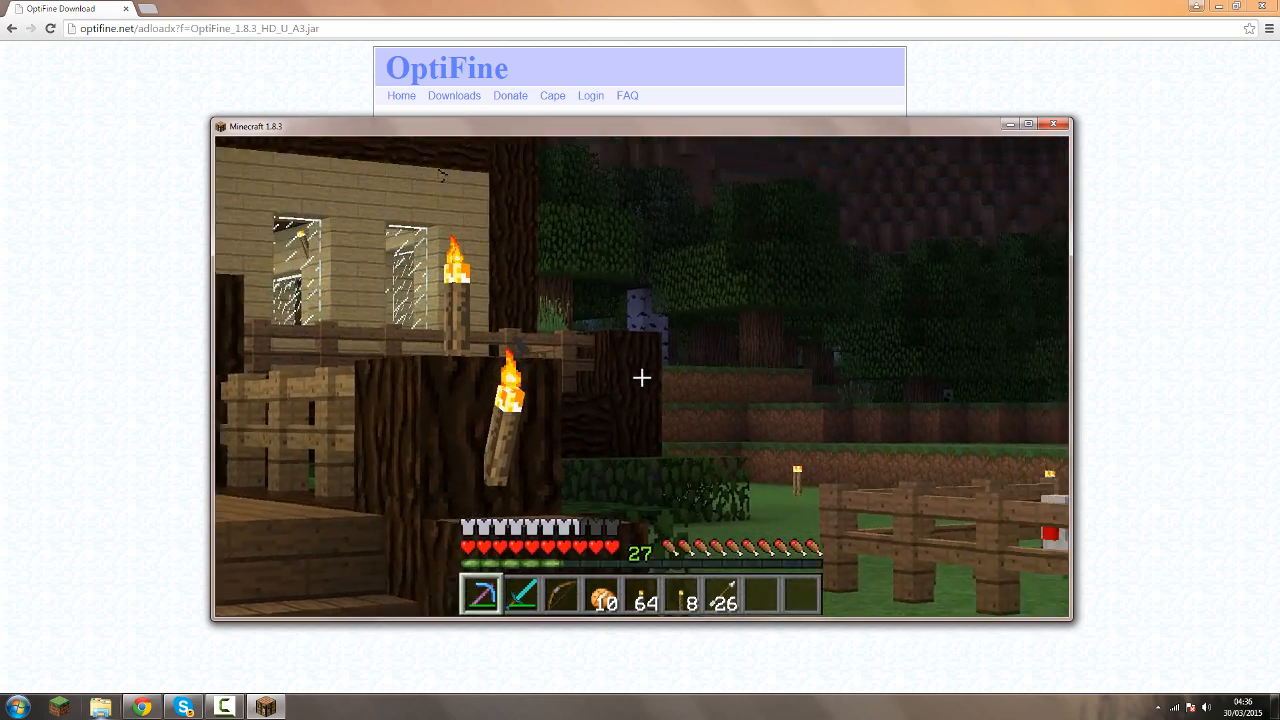
{"action": "key", "text": "Escape"}
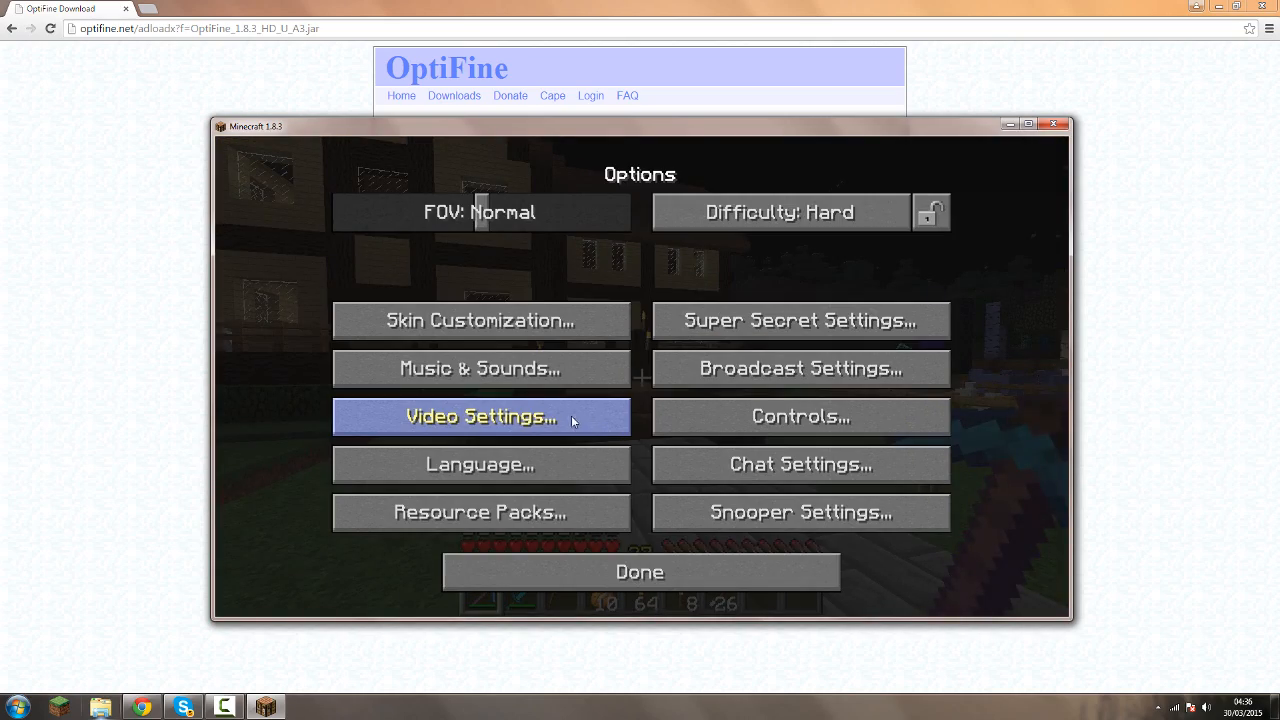
{"action": "left_click", "coordinate": [480, 416]}
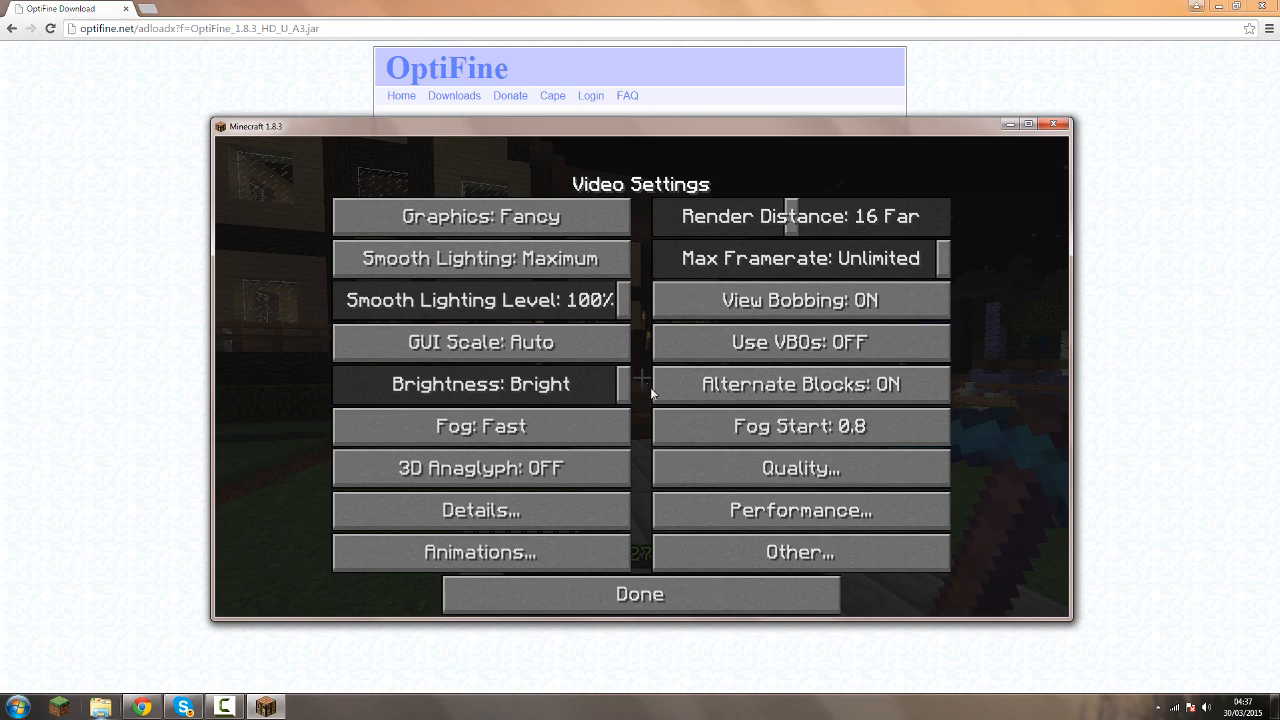